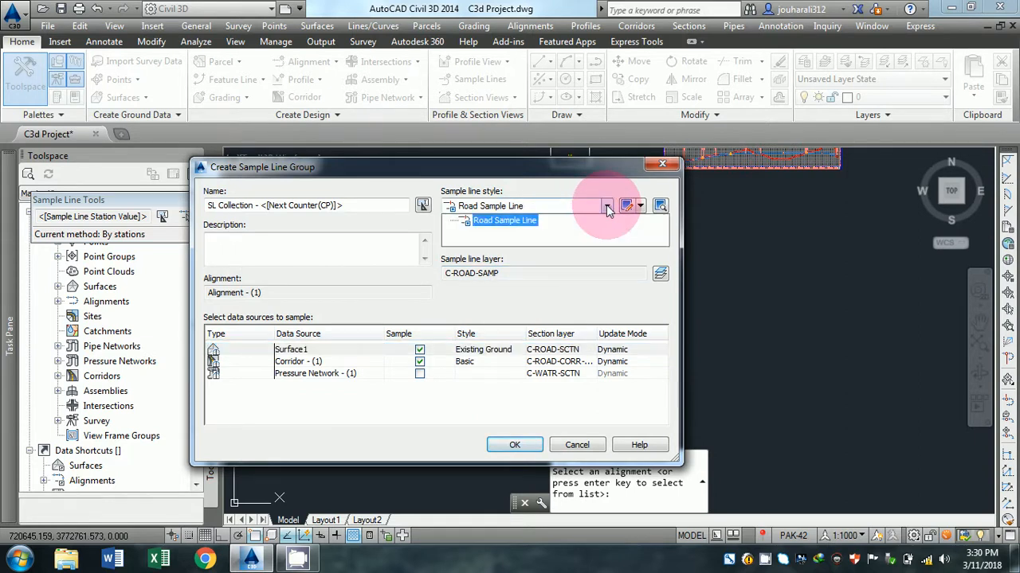
- Give the SL Collection sample line group the Road Sample Line style
click(513, 445)
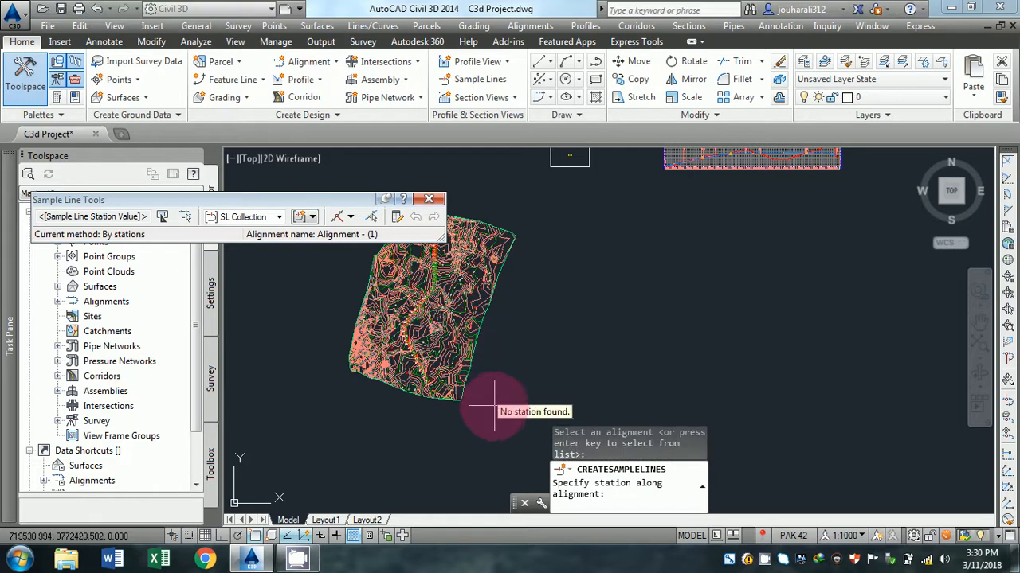
- Choose the By range of stations sample line creation method
click(314, 198)
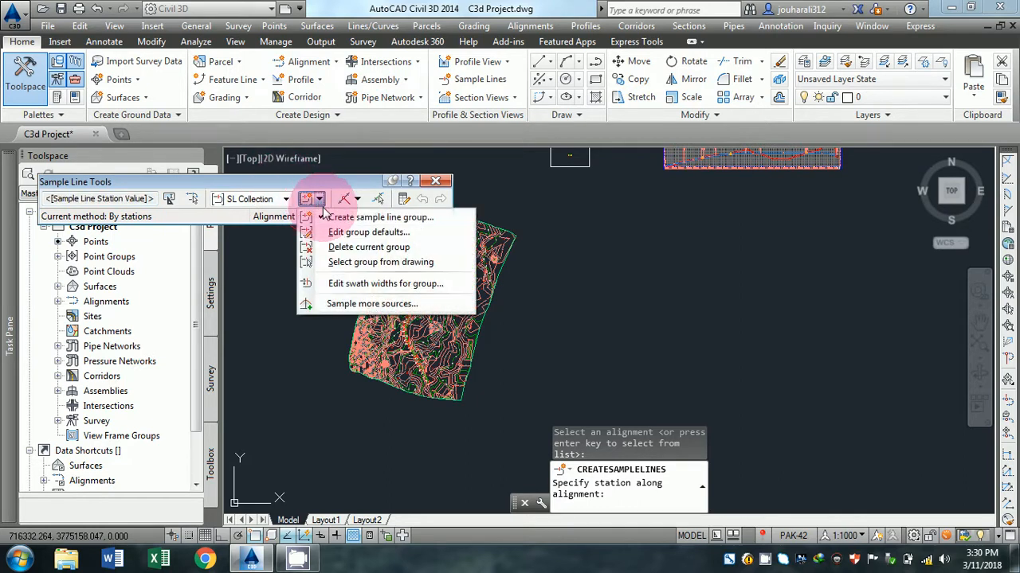
click(381, 217)
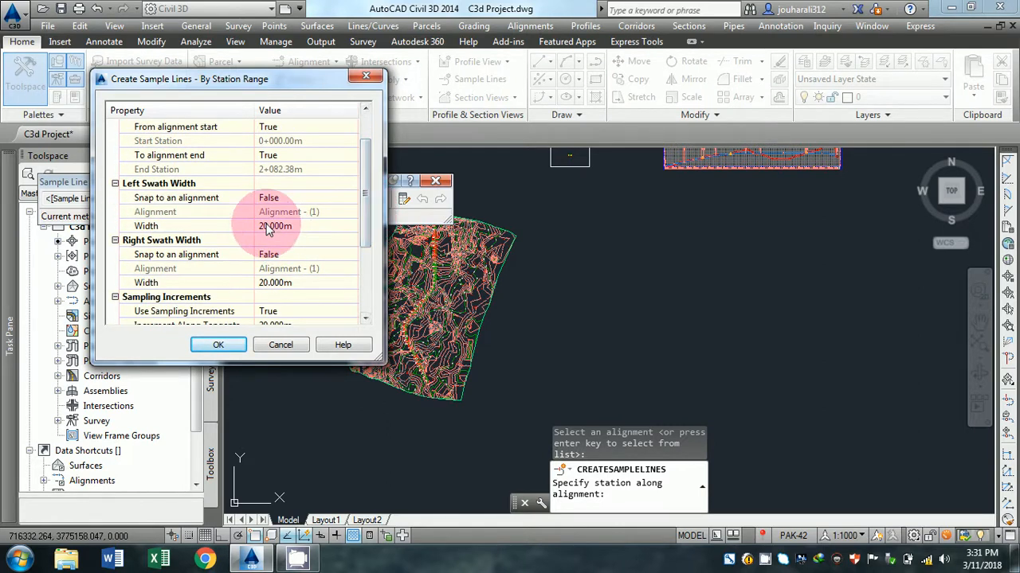
- Enter 20 m left and right swath widths in the By Station Range dialog
click(302, 226)
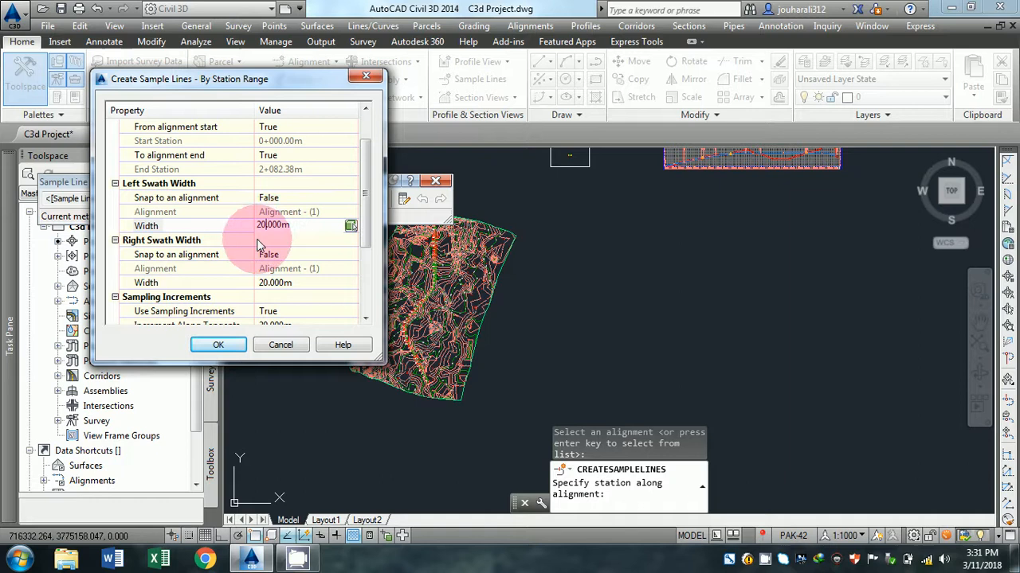
click(218, 344)
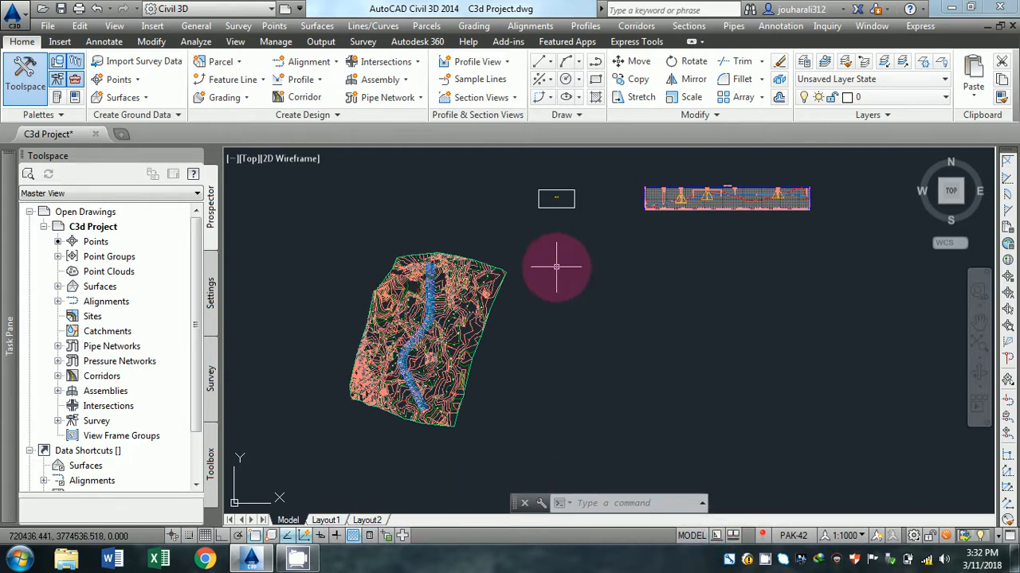